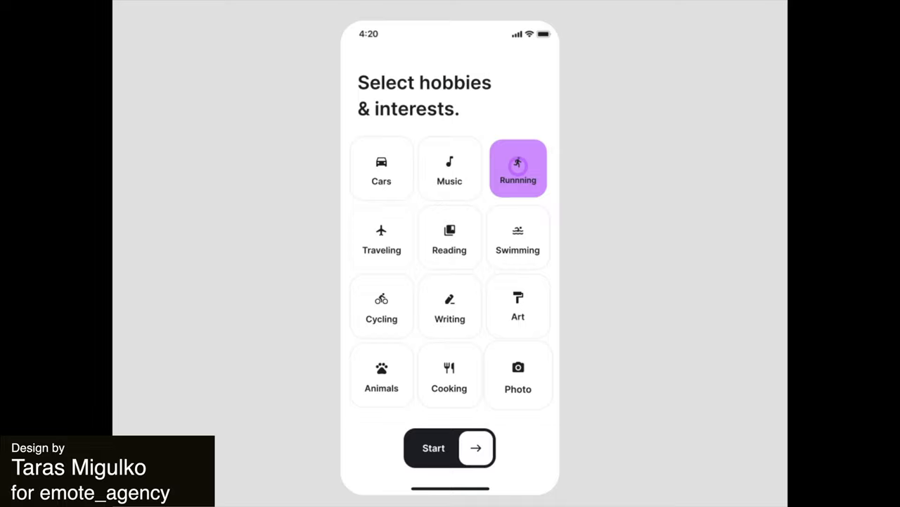
Step: Choose Running as a hobby and start, landing on the Neighbors map with Sport and Running filters
click(450, 448)
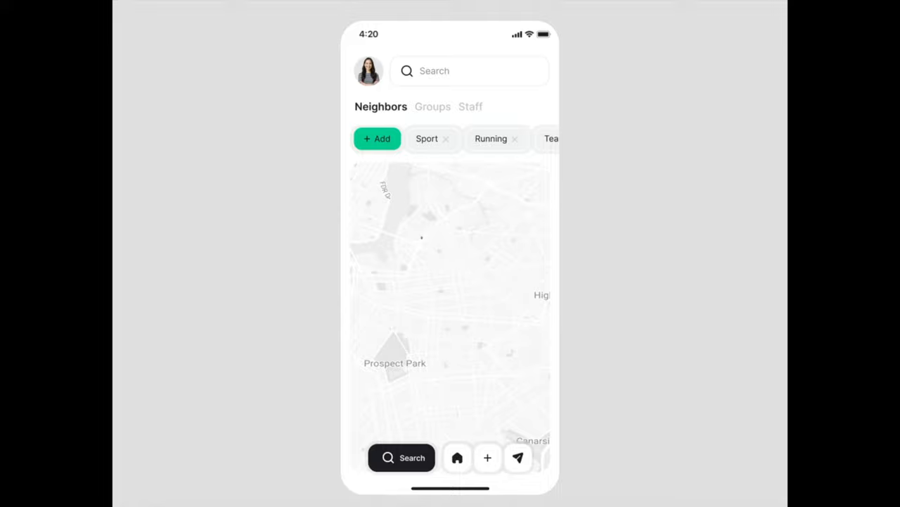
click(519, 458)
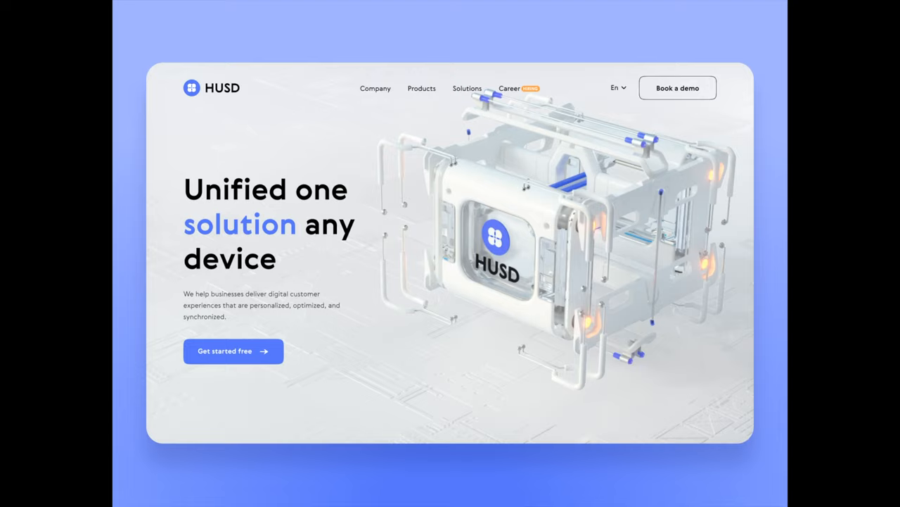
scroll(down, 3)
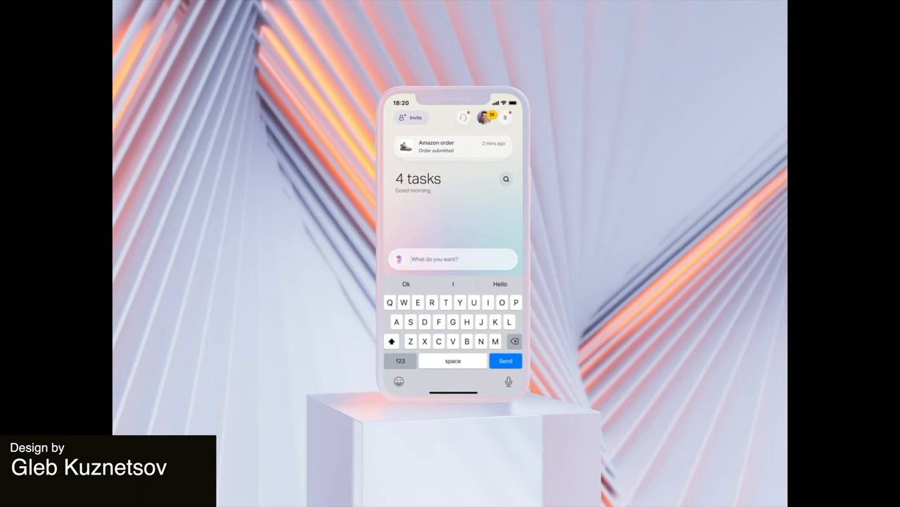
Step: Send 'I want to go to a holiday' to the assistant and receive NY travel suggestions
text(I want to go to a holiday)
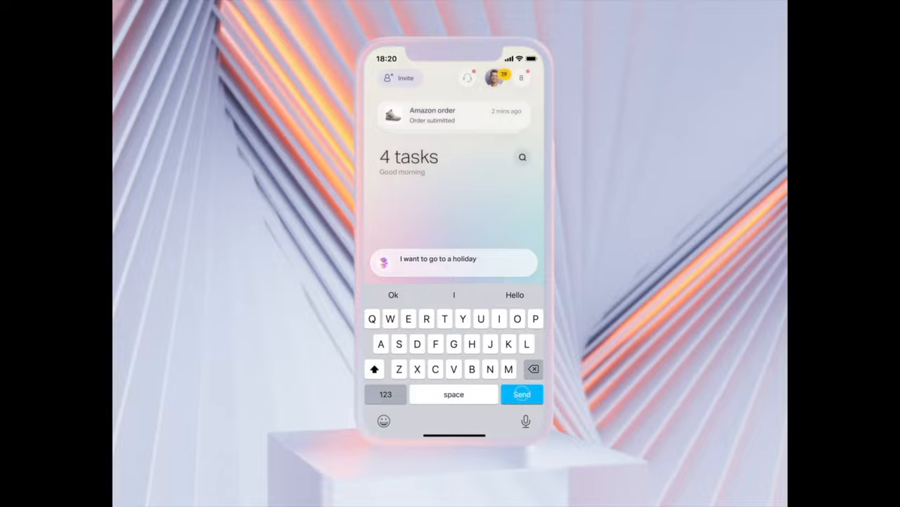
click(522, 394)
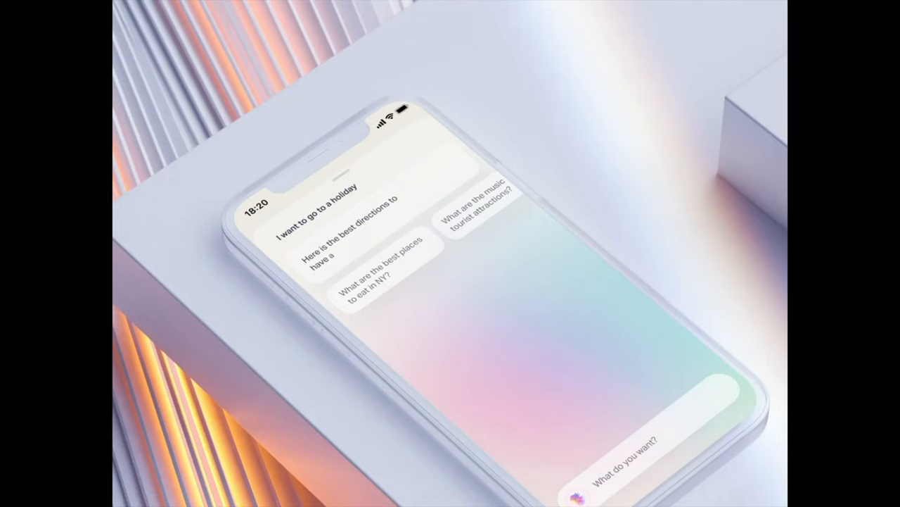